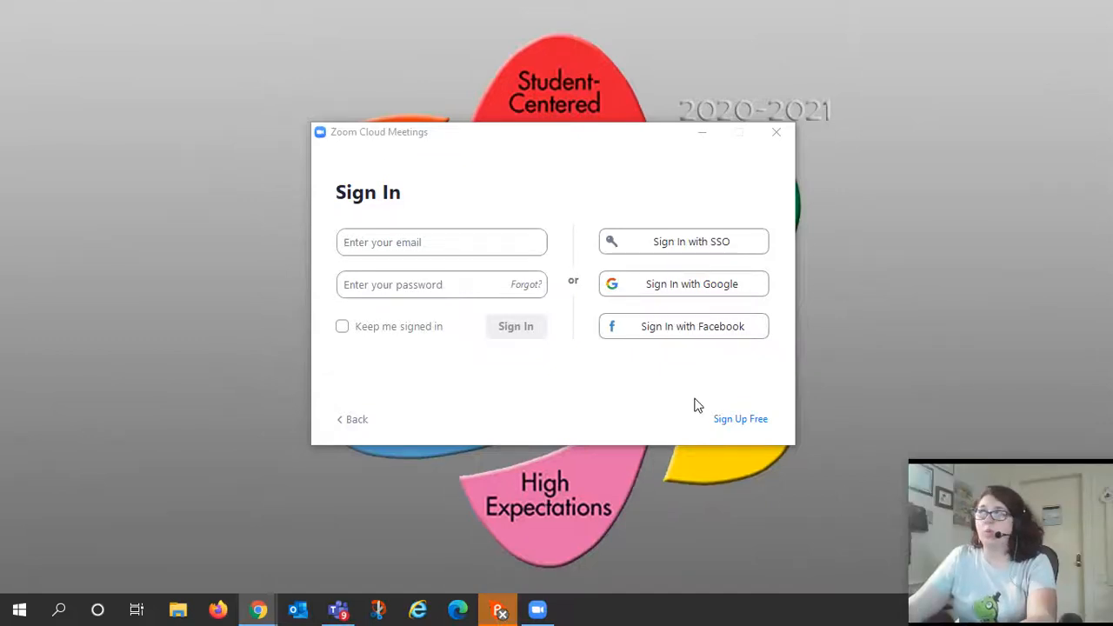
{"action": "mouse_move", "coordinate": [598, 146]}
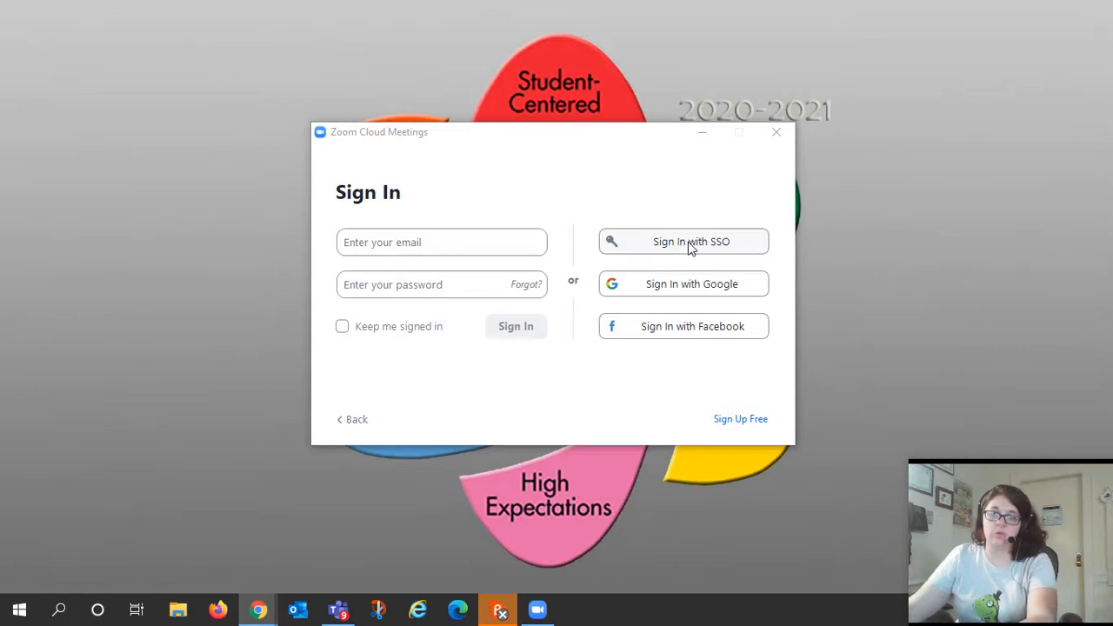
{"action": "mouse_move", "coordinate": [710, 292]}
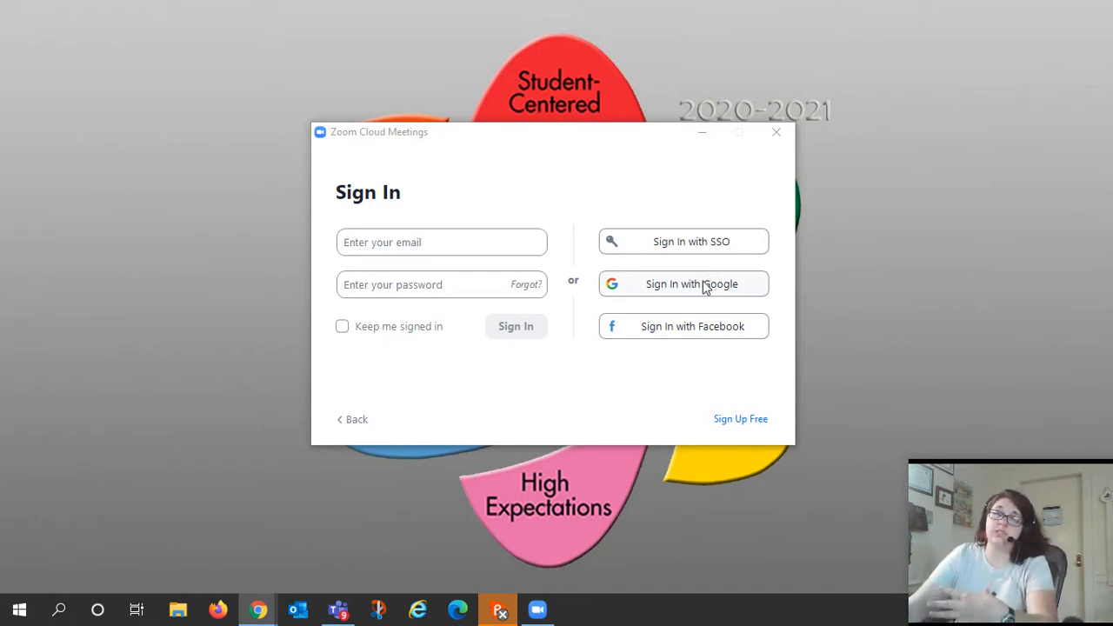
{"action": "mouse_move", "coordinate": [683, 240]}
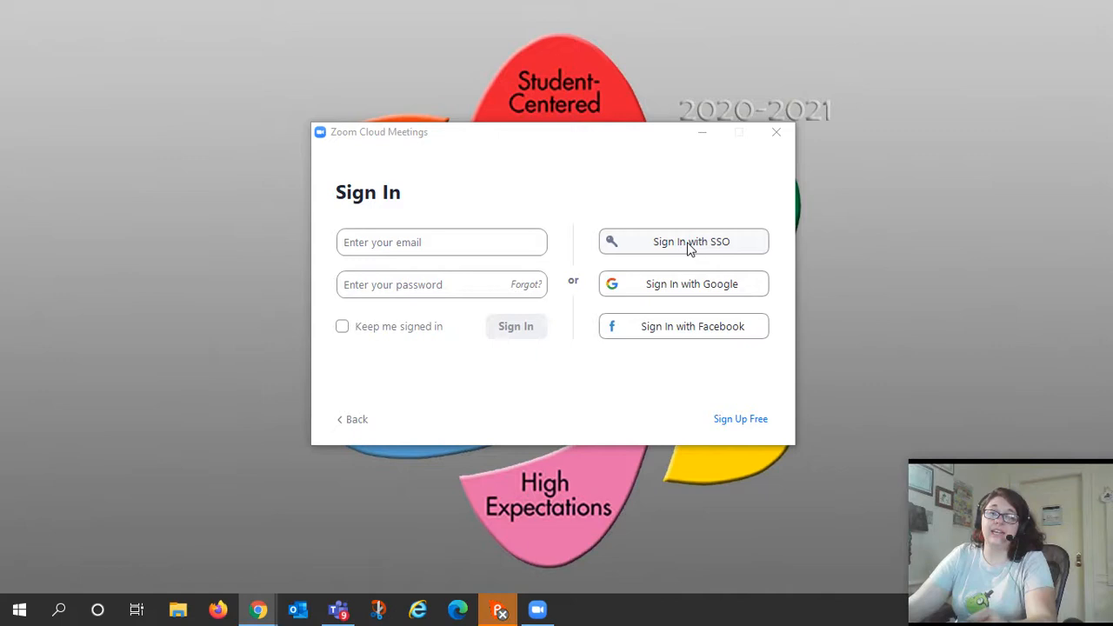
Choose Sign In with SSO and enter wsfcs-k12-nc-us as the company domain.
{"action": "left_click", "coordinate": [682, 240]}
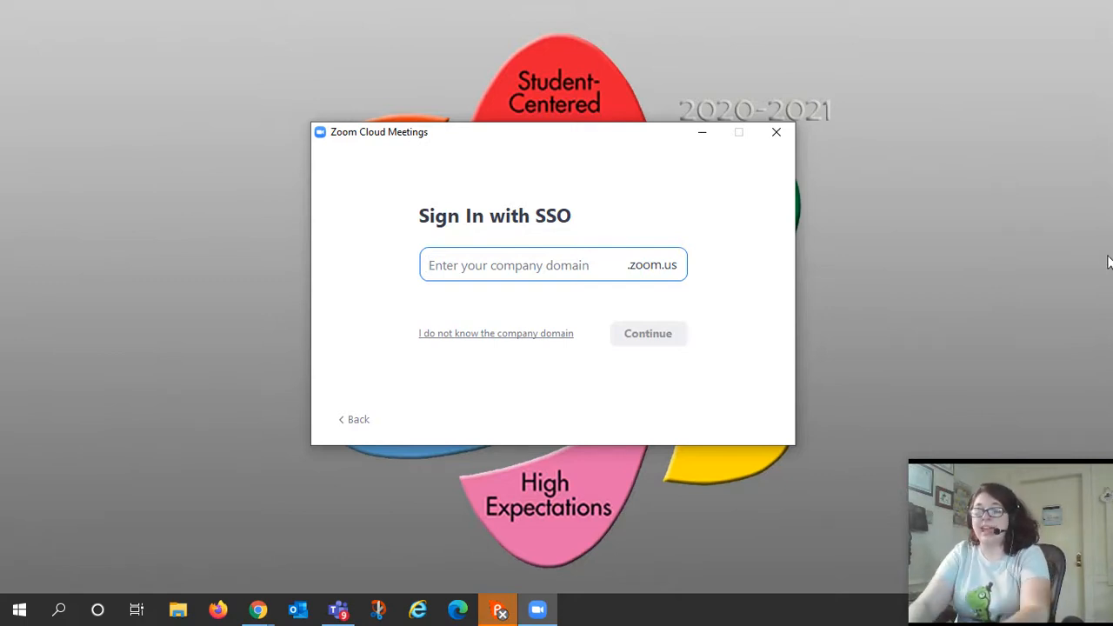
{"action": "type", "text": "wsfcs"}
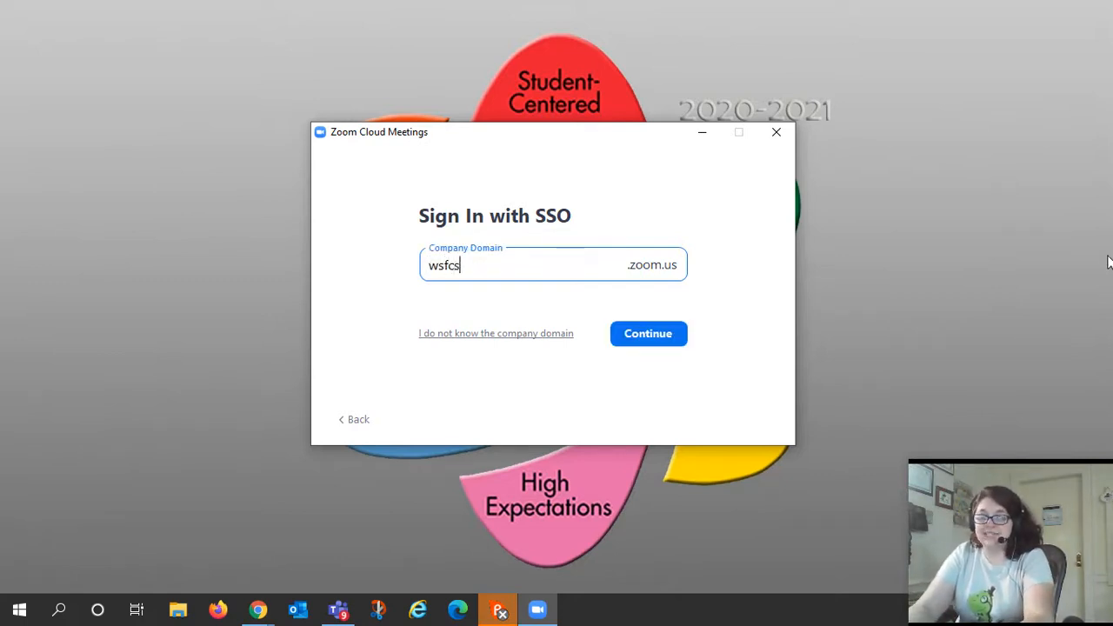
{"action": "type", "text": "-k"}
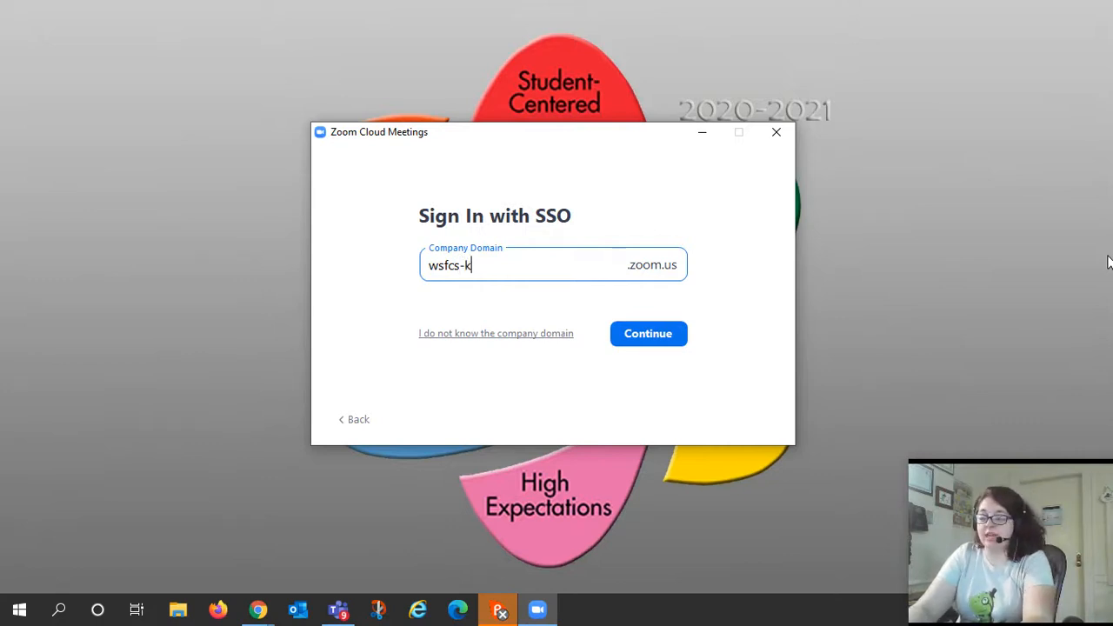
{"action": "type", "text": "12-nc"}
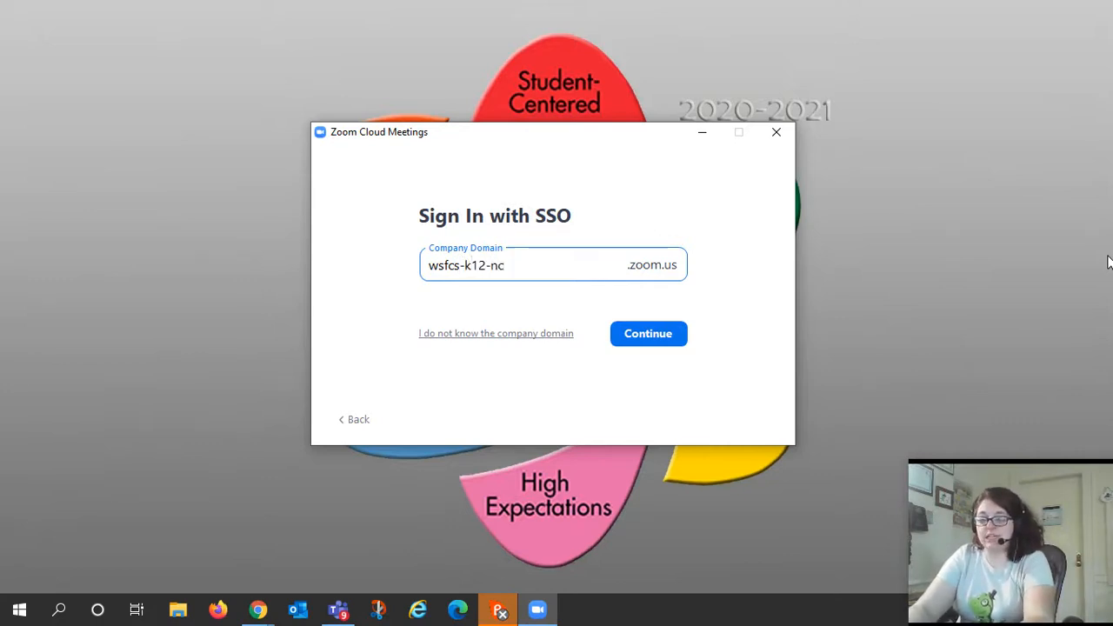
{"action": "type", "text": "-us"}
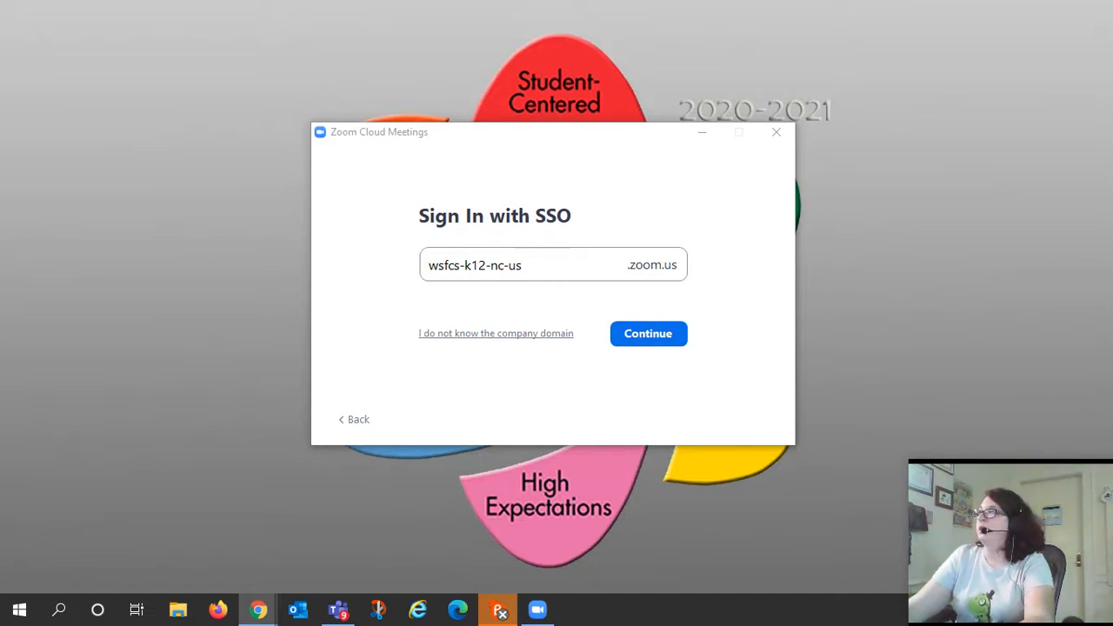
{"action": "mouse_move", "coordinate": [640, 209]}
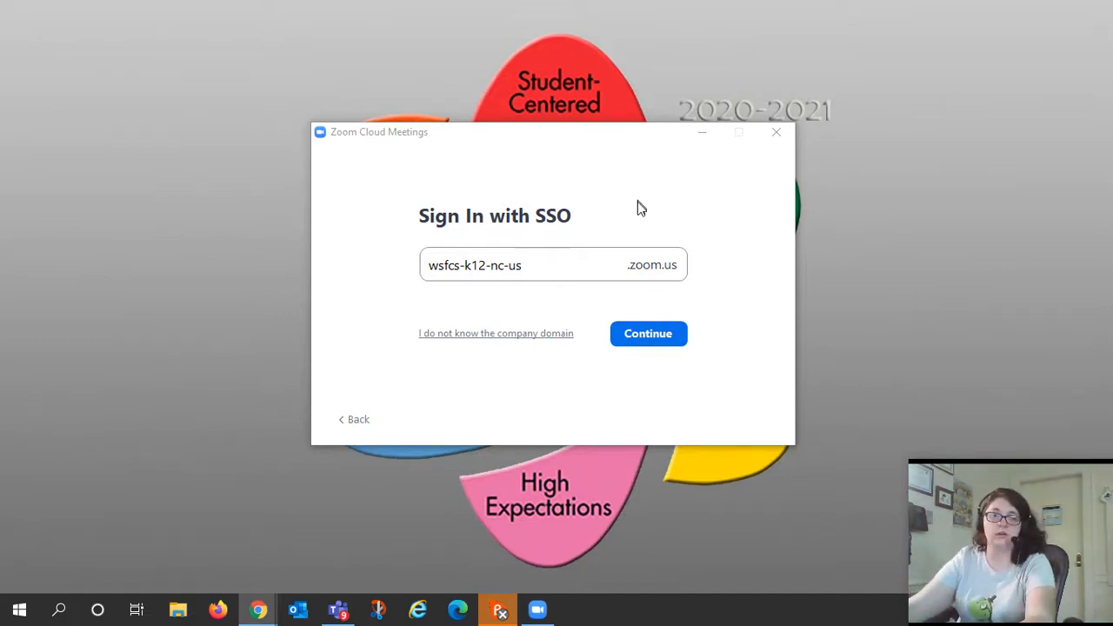
Continue with the company domain so Chrome loads the school SSO login, closing the duplicate tab.
{"action": "left_click", "coordinate": [647, 334]}
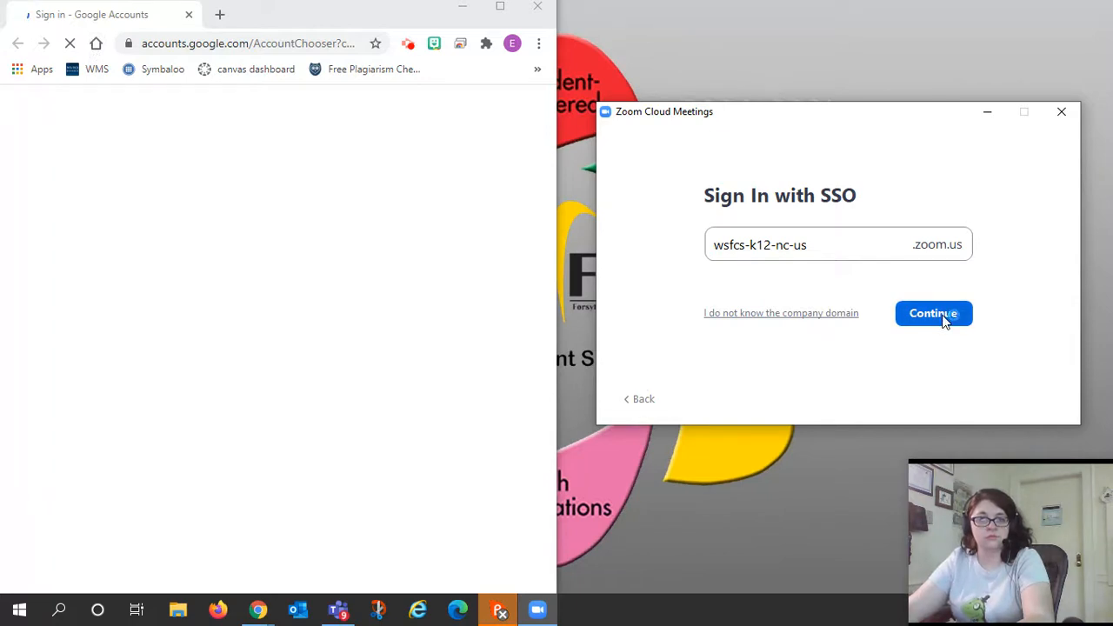
{"action": "left_click", "coordinate": [932, 313]}
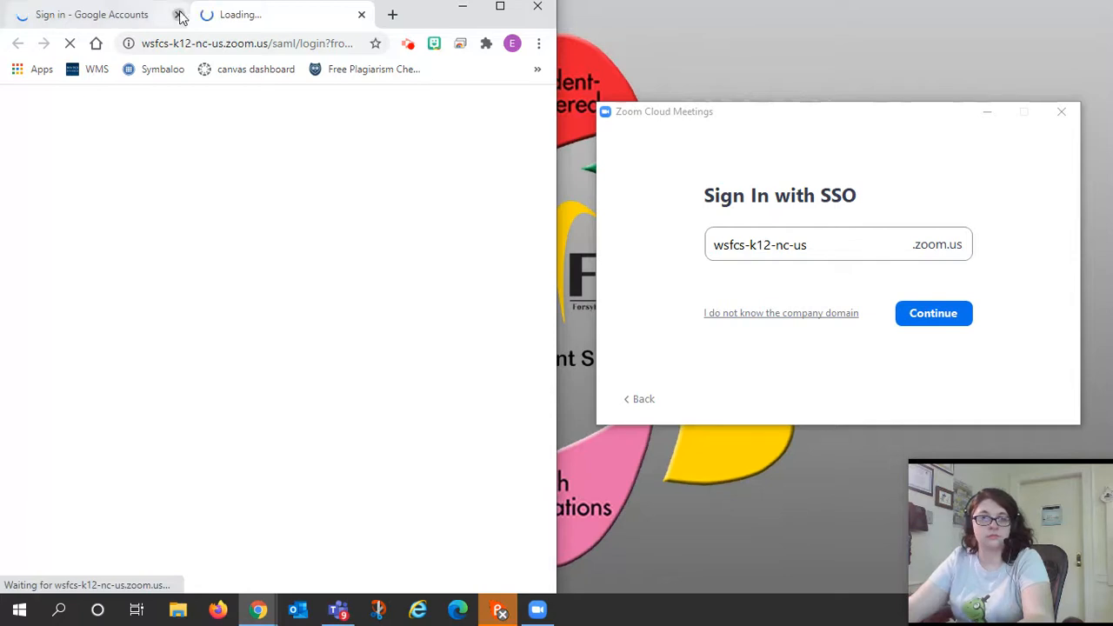
{"action": "left_click", "coordinate": [177, 13]}
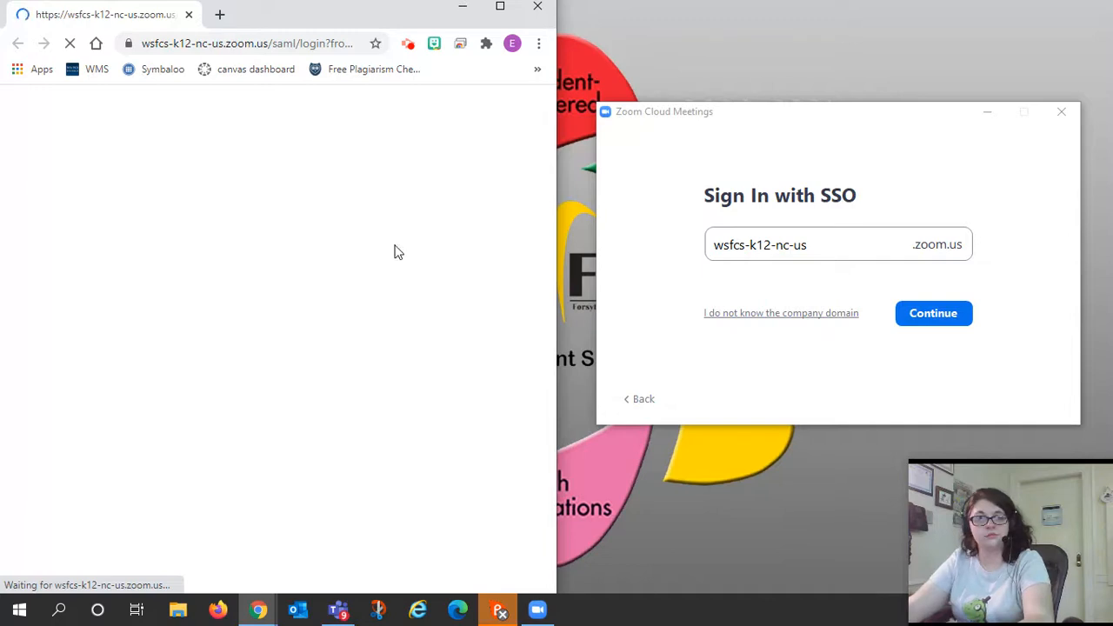
{"action": "left_click", "coordinate": [247, 44]}
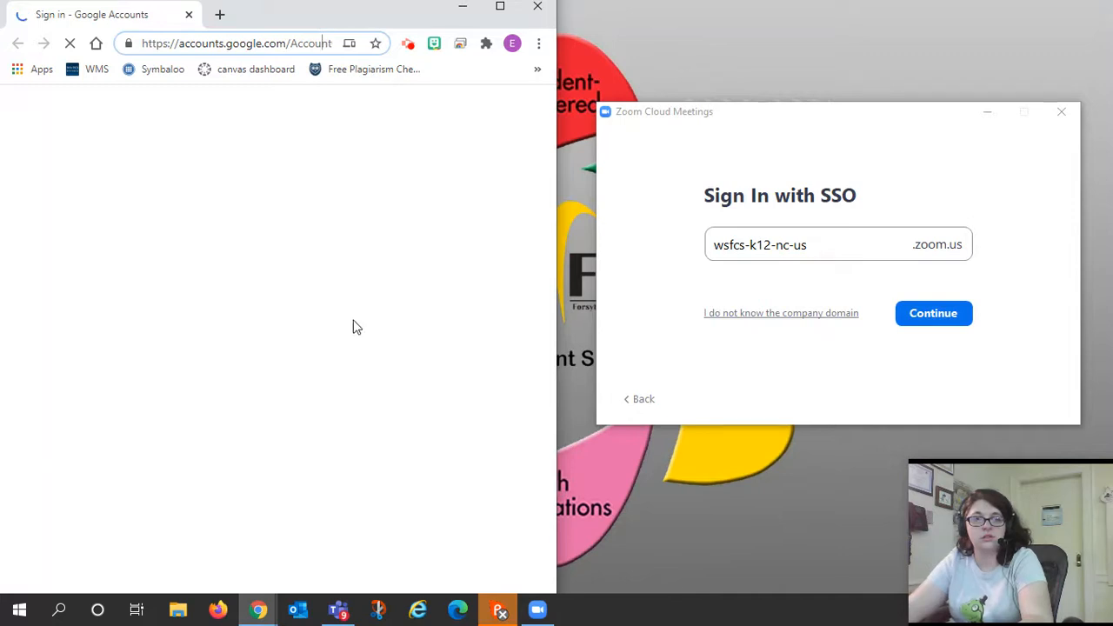
{"action": "mouse_move", "coordinate": [269, 32]}
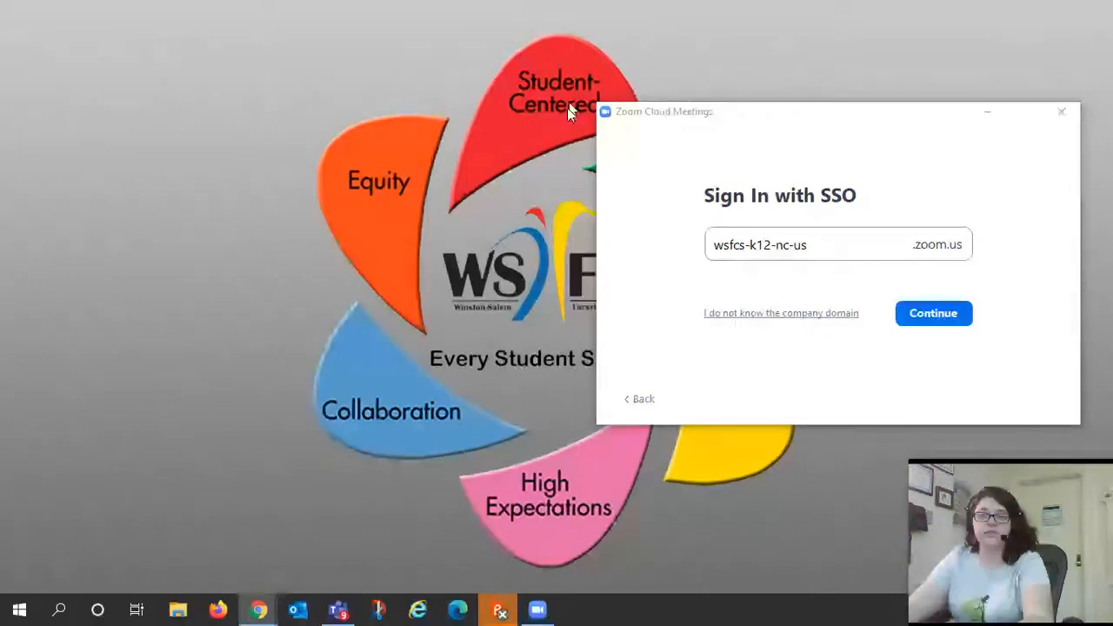
{"action": "left_click", "coordinate": [932, 313]}
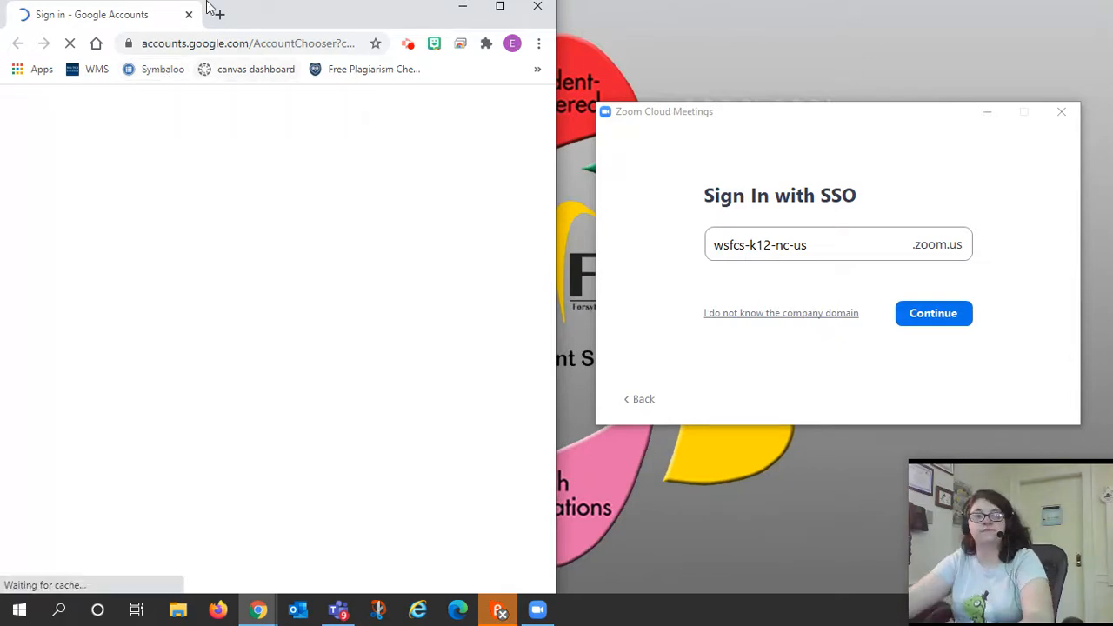
{"action": "mouse_move", "coordinate": [220, 36]}
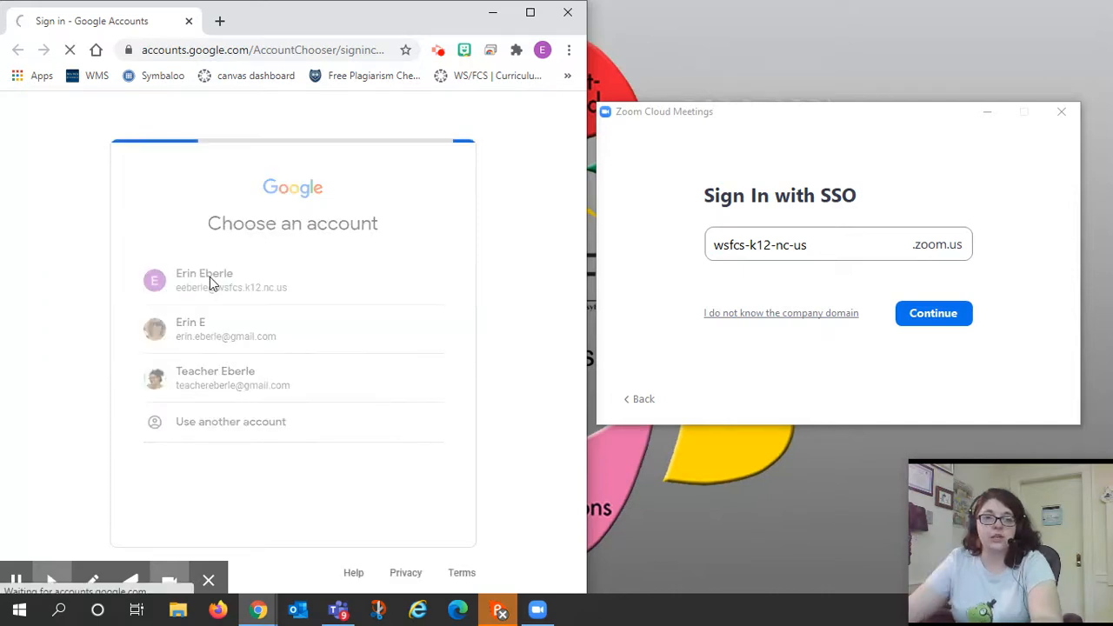
{"action": "left_click", "coordinate": [205, 280]}
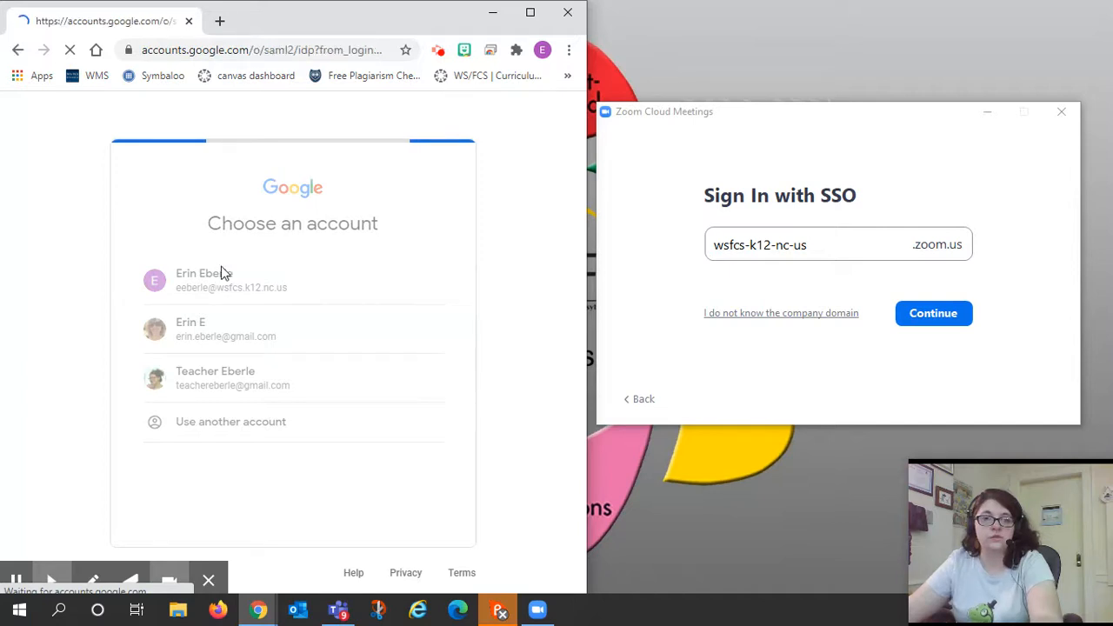
{"action": "left_click", "coordinate": [204, 278]}
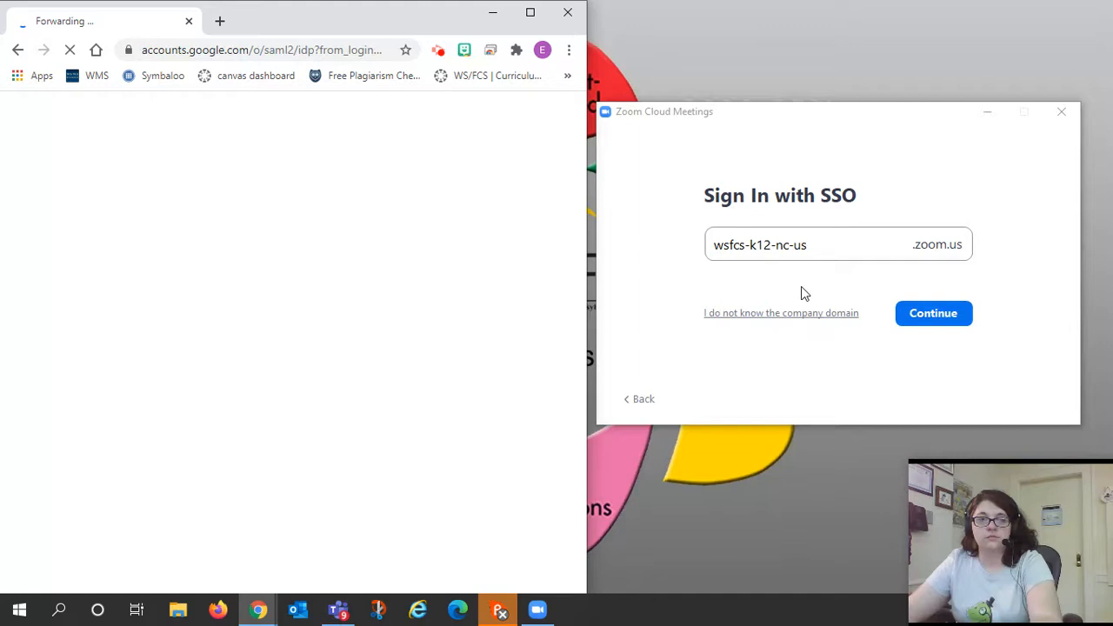
{"action": "mouse_move", "coordinate": [884, 73]}
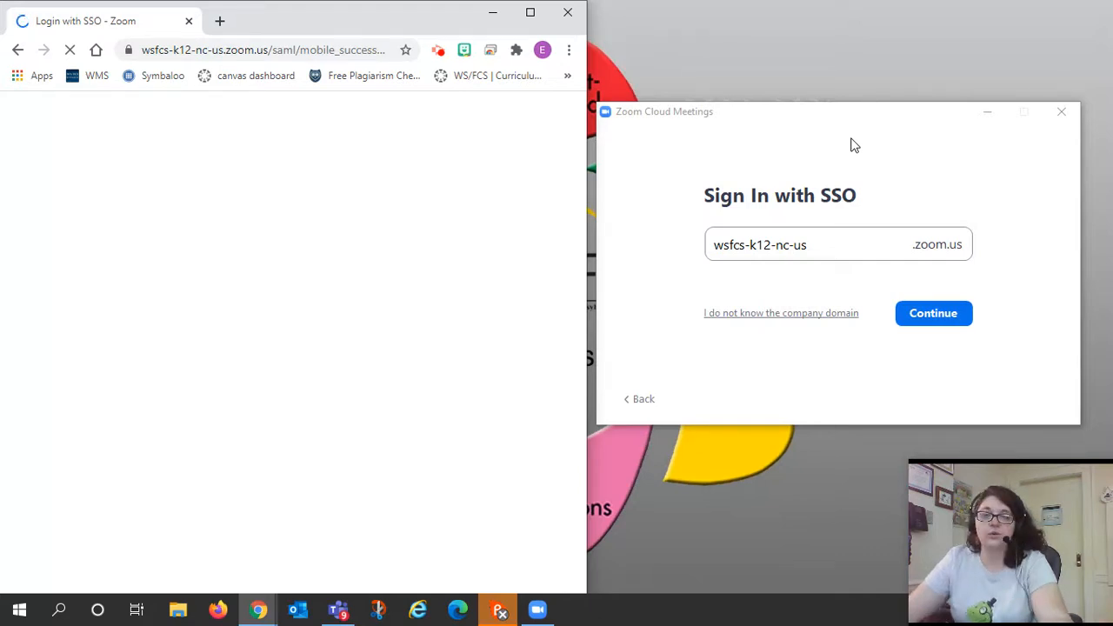
Launch Zoom from the SSO success page, bringing up the Open Zoom Meetings prompt.
{"action": "left_click", "coordinate": [932, 313]}
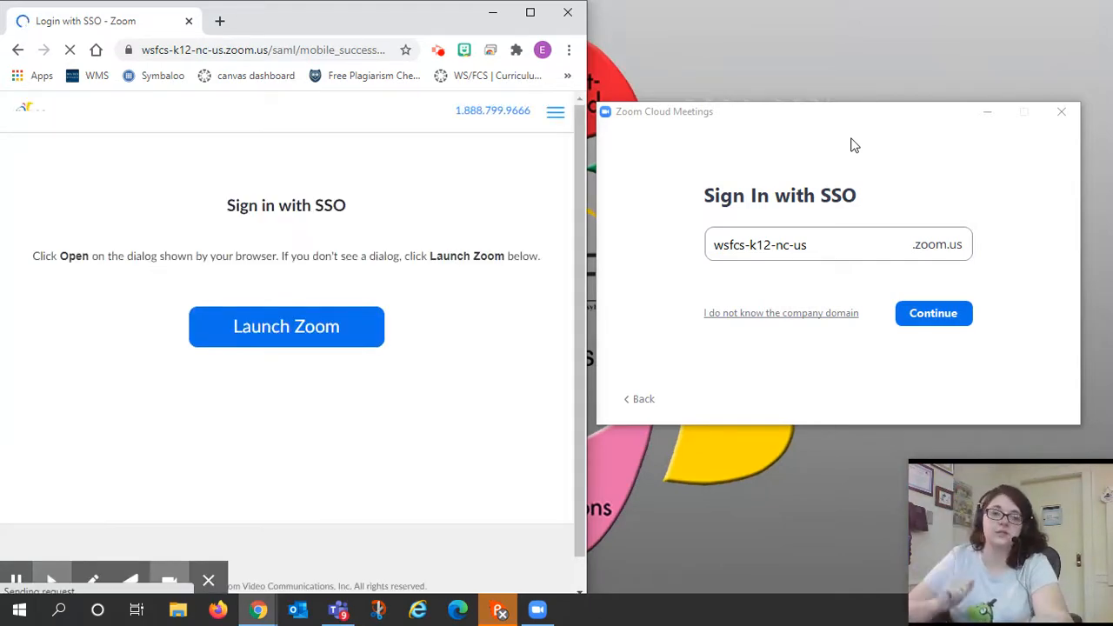
{"action": "left_click", "coordinate": [285, 327]}
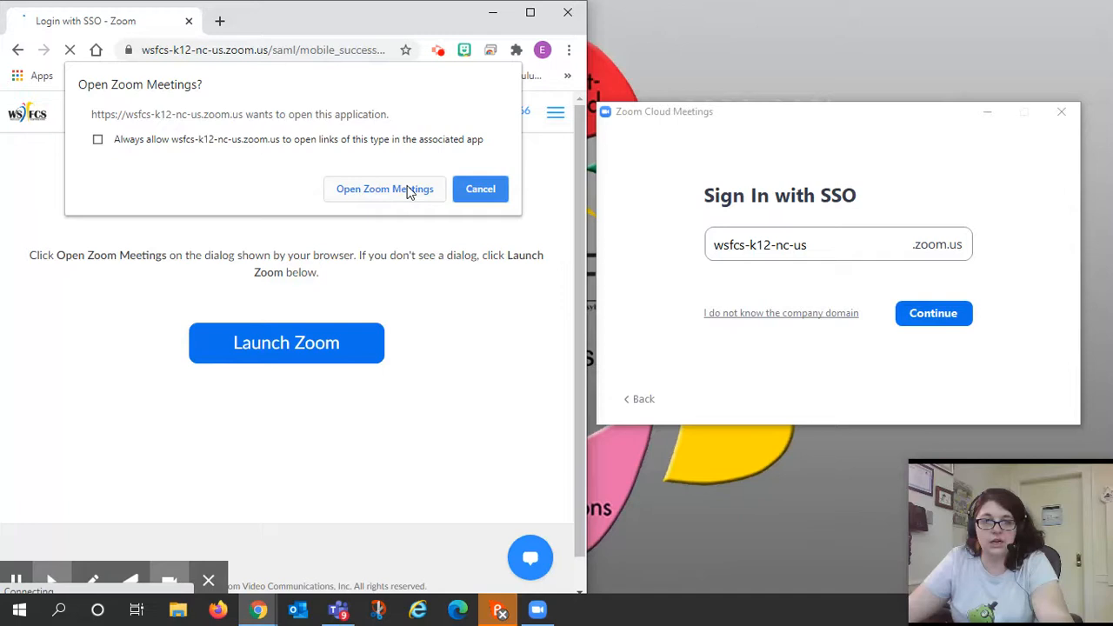
Allow the browser to open Zoom Meetings, landing on the signed-in Zoom home screen.
{"action": "left_click", "coordinate": [384, 188]}
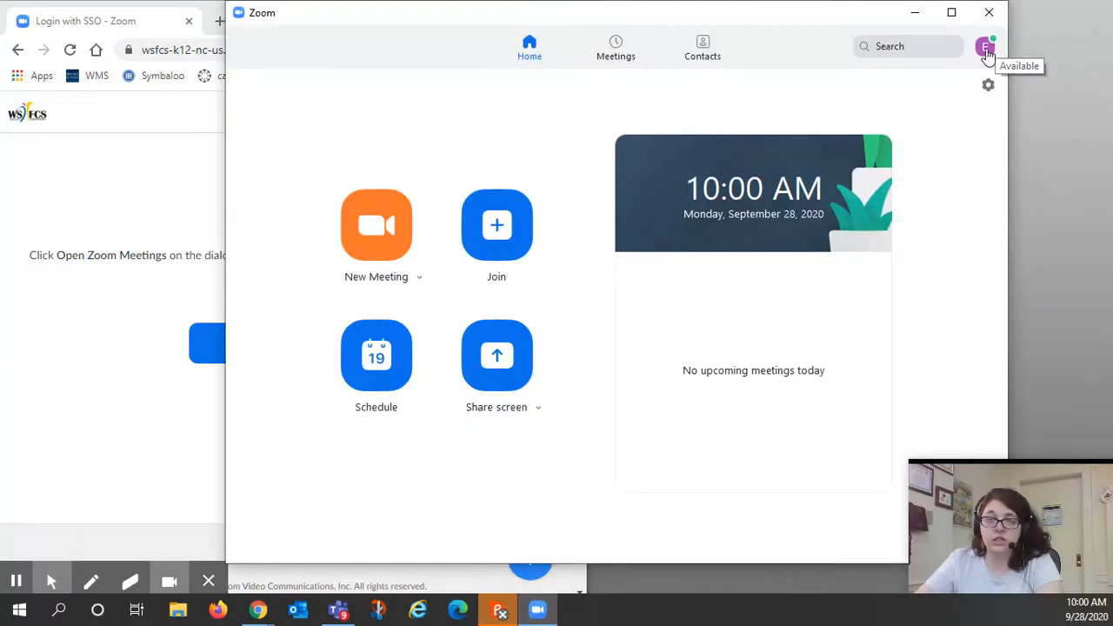
Show the profile menu confirming the school email account is licensed.
{"action": "left_click", "coordinate": [984, 45]}
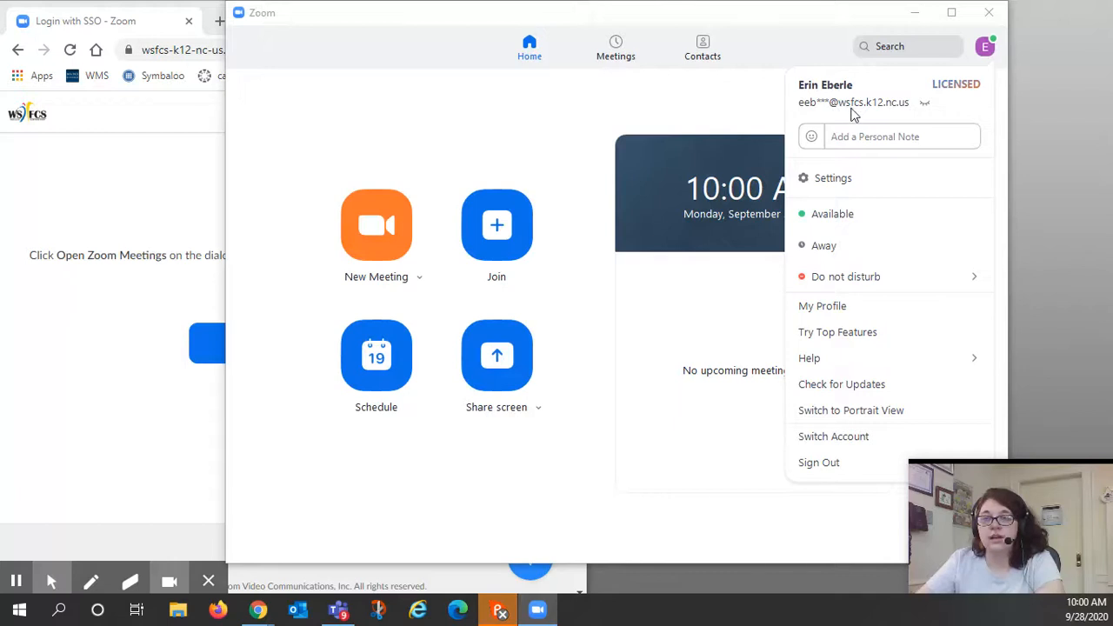
{"action": "mouse_move", "coordinate": [873, 178]}
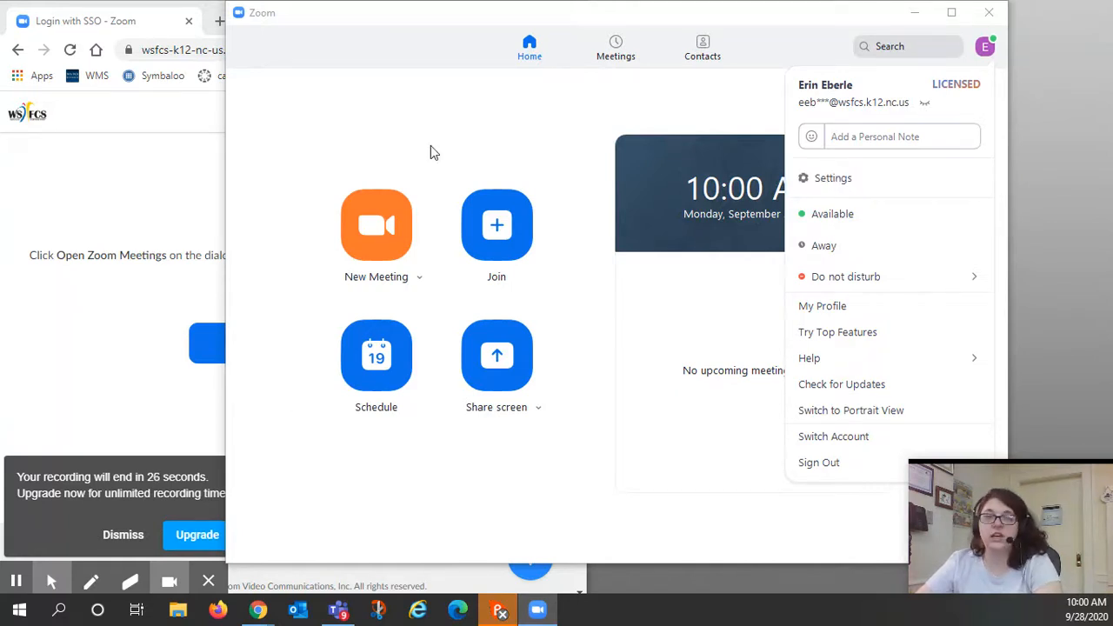
{"action": "mouse_move", "coordinate": [466, 121]}
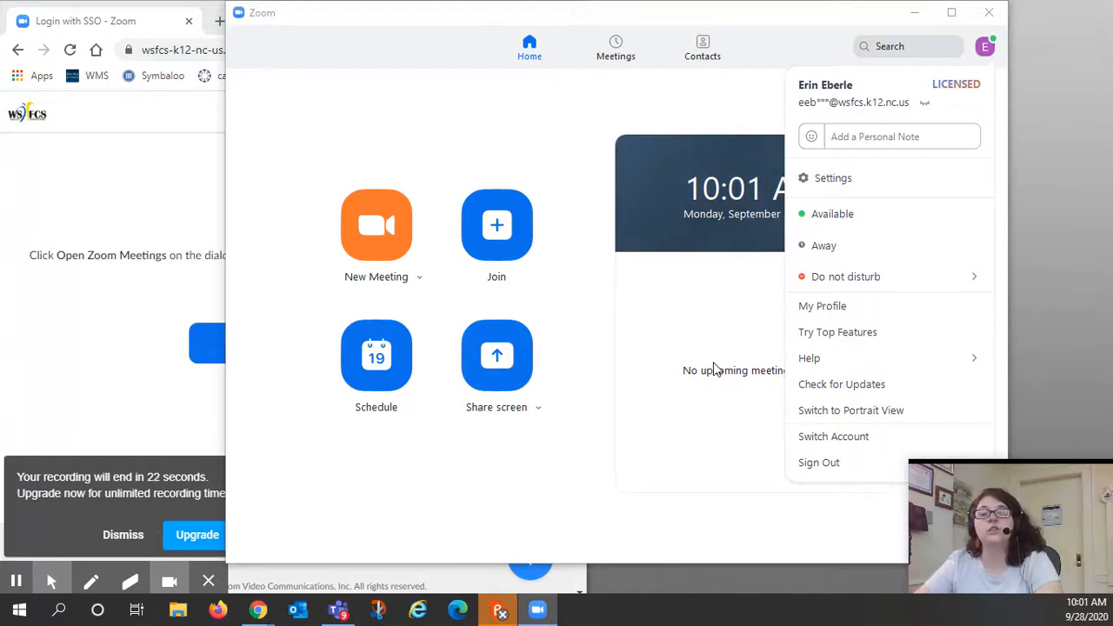
{"action": "mouse_move", "coordinate": [647, 496]}
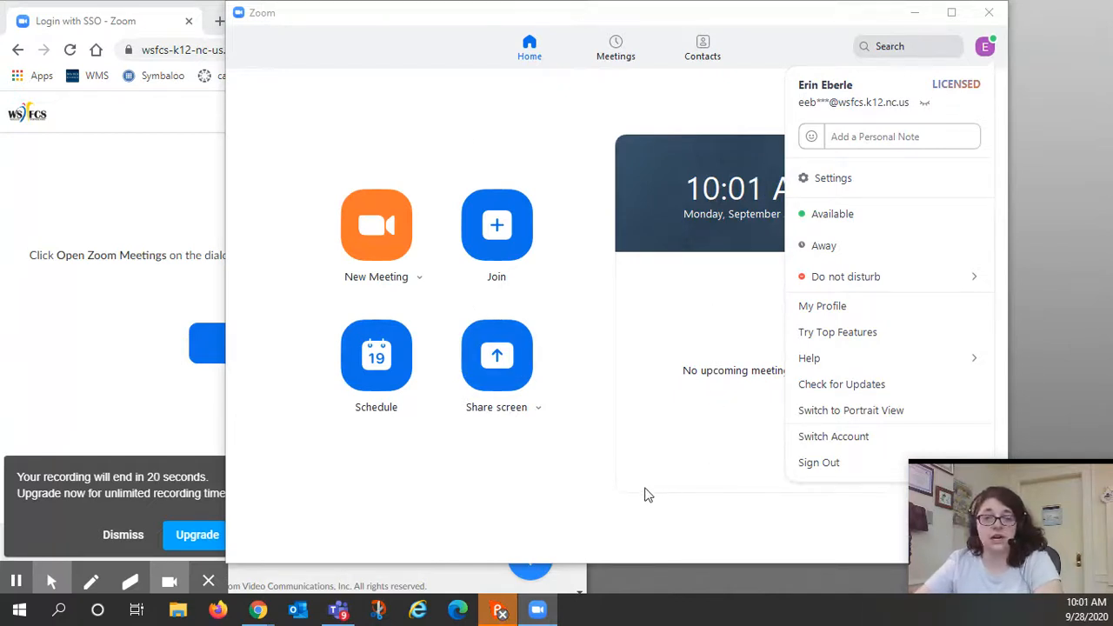
{"action": "mouse_move", "coordinate": [504, 563]}
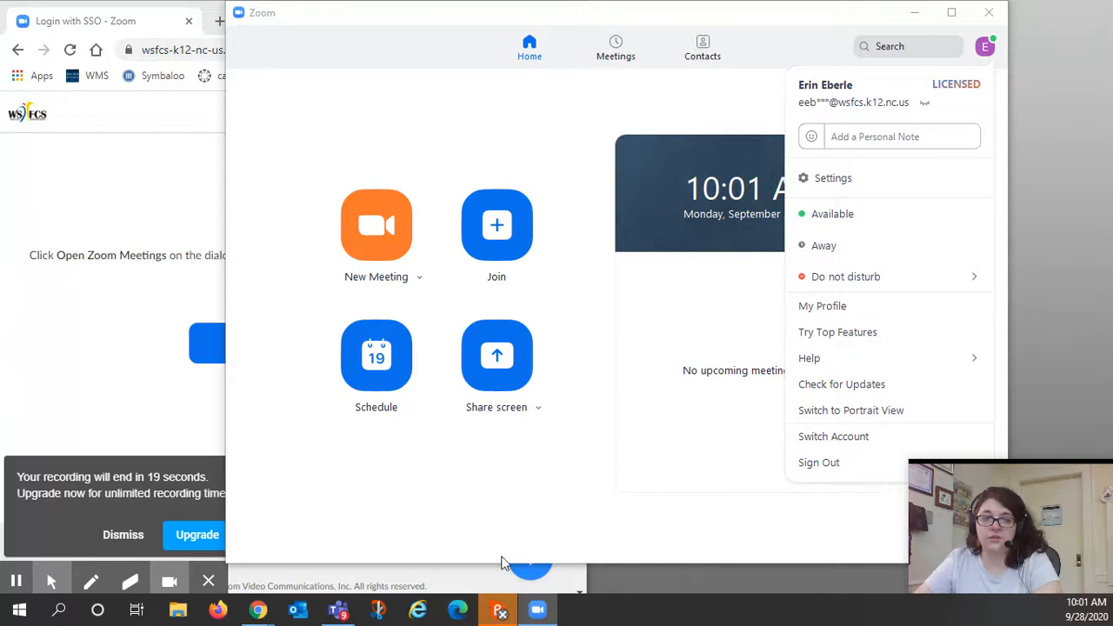